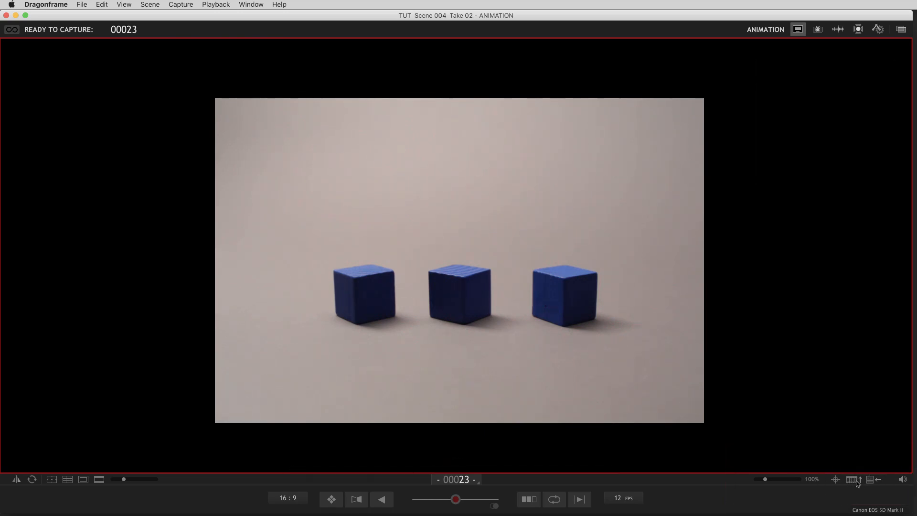
Show the captured-frame timeline of Take 02 beneath the viewer.
{"action": "left_click", "coordinate": [854, 479]}
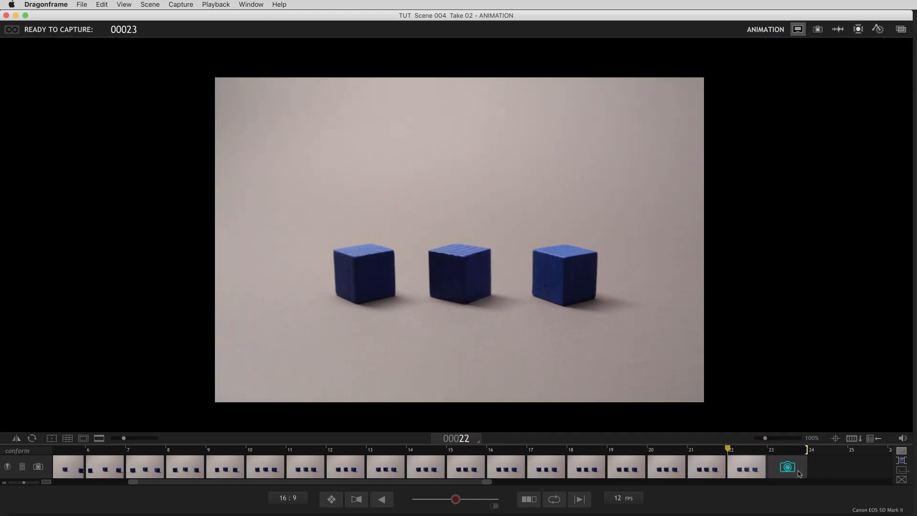
{"action": "left_click", "coordinate": [787, 467]}
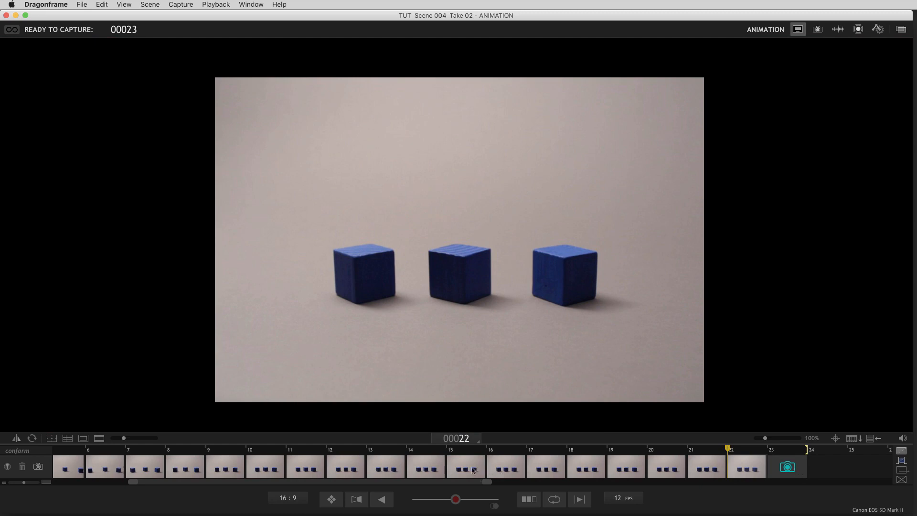
Pick frame 15 and drop it at a new position further along the take.
{"action": "left_click", "coordinate": [466, 467]}
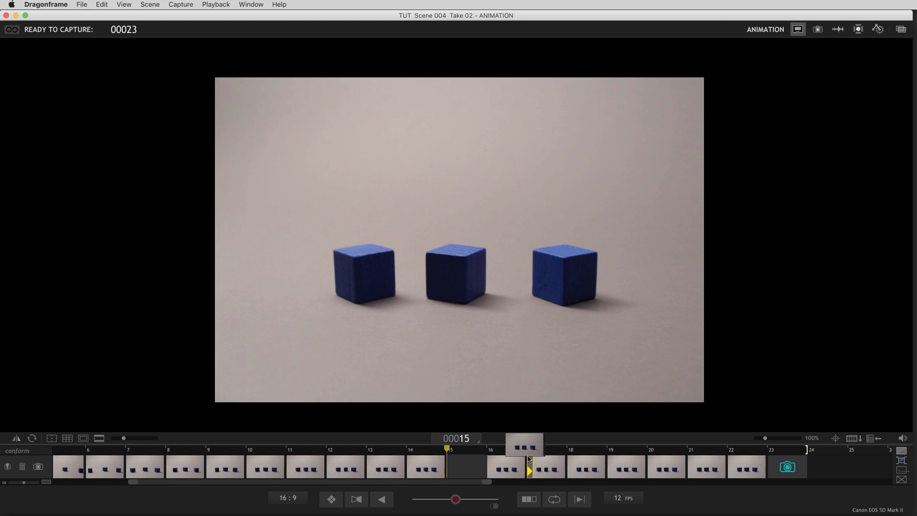
{"action": "left_click", "coordinate": [505, 466]}
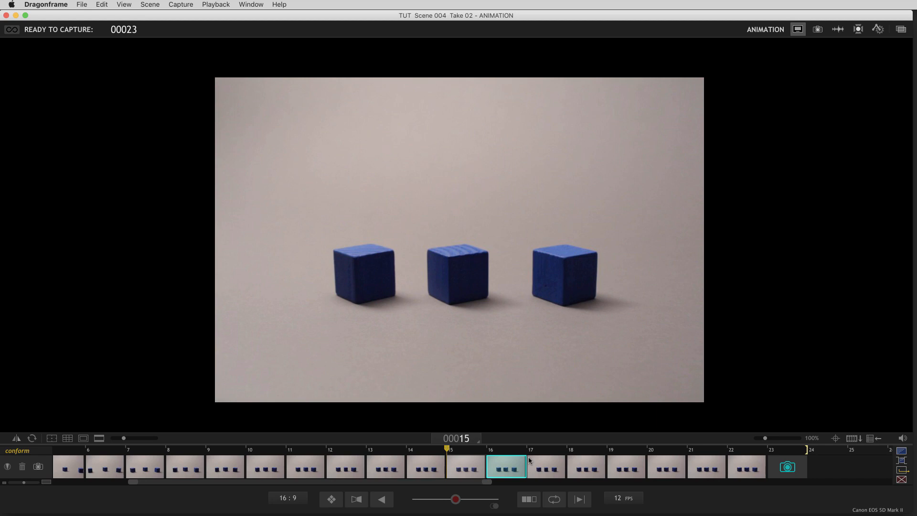
{"action": "left_click", "coordinate": [506, 466]}
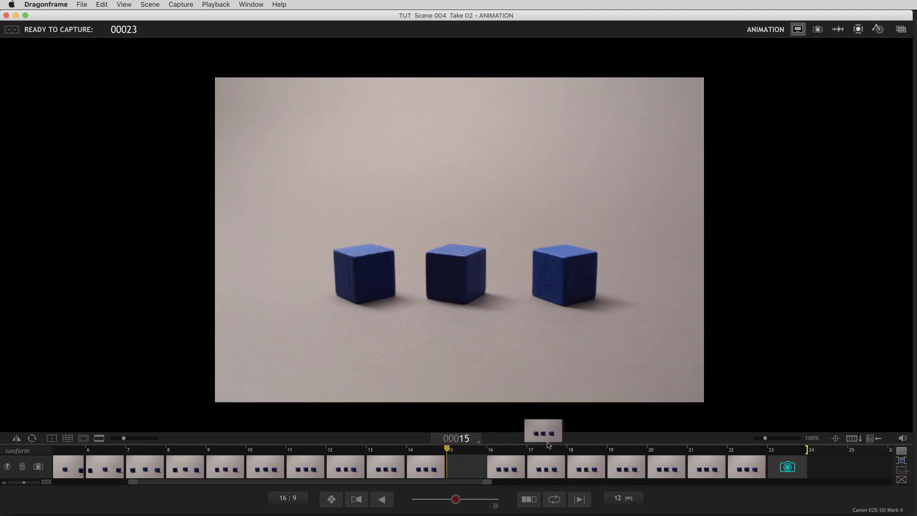
Put frame 15 in place of frame 17, leaving its old slot empty.
{"action": "left_click", "coordinate": [547, 466]}
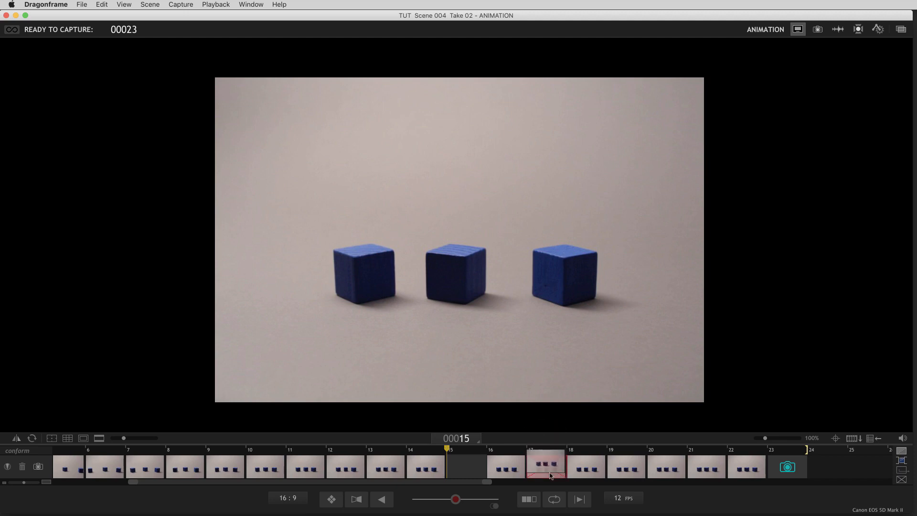
{"action": "left_click", "coordinate": [546, 466]}
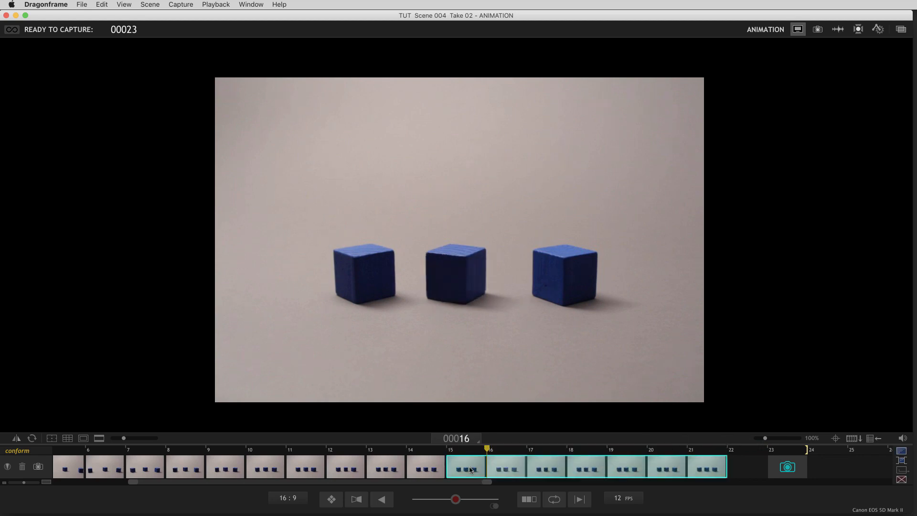
{"action": "mouse_move", "coordinate": [436, 472]}
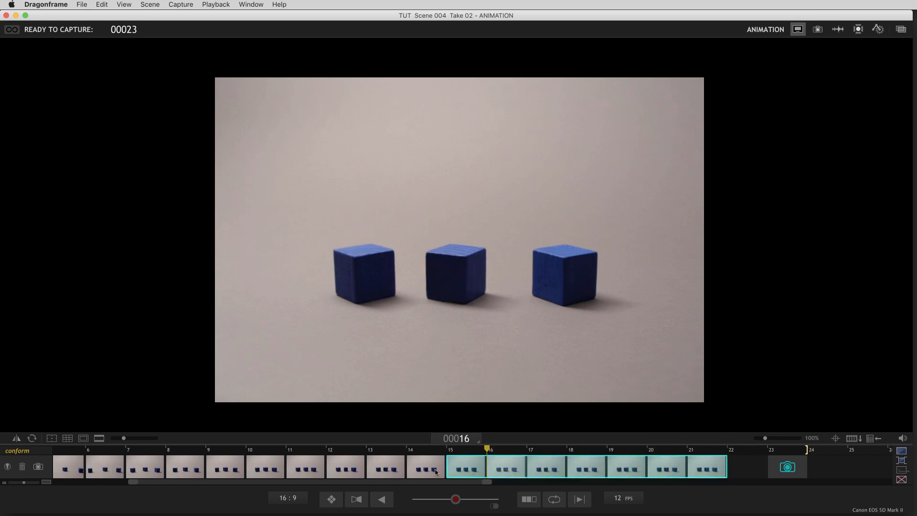
Select frame 14 to check the take runs continuously after the gap closed.
{"action": "left_click", "coordinate": [429, 466]}
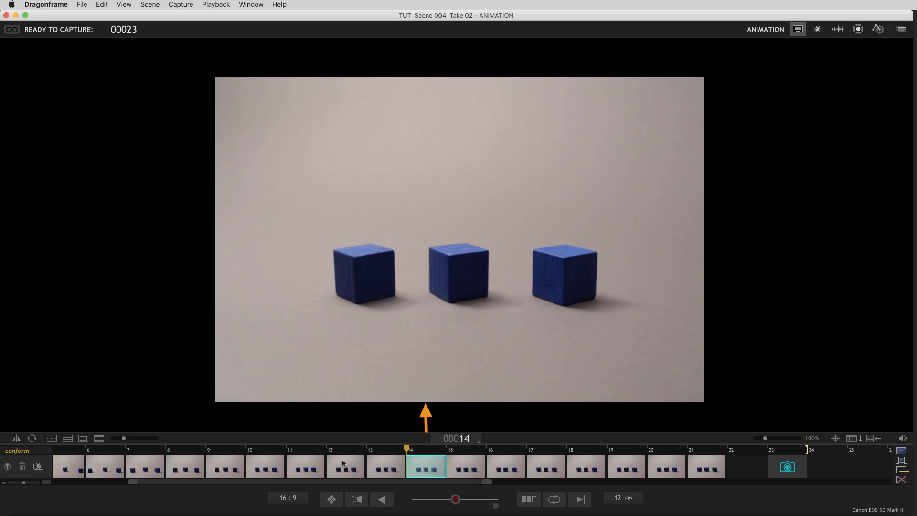
{"action": "mouse_move", "coordinate": [301, 465]}
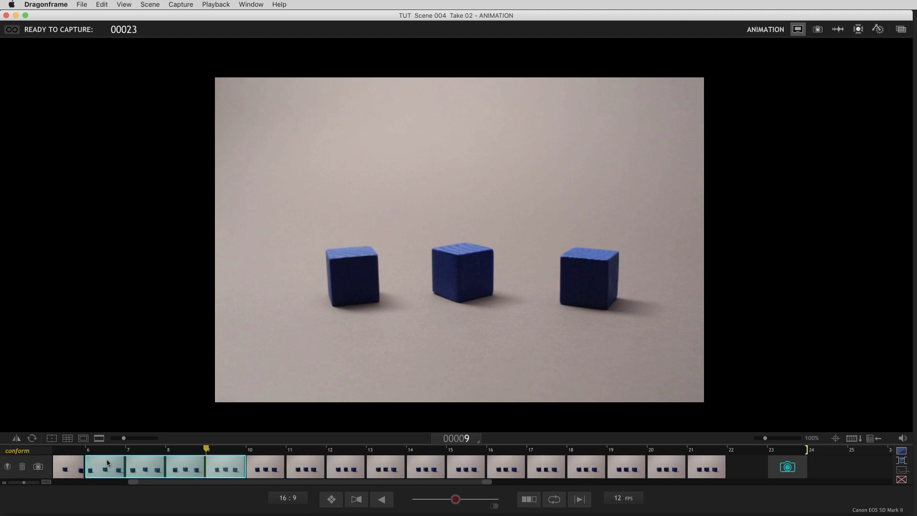
Return to live view at the capture slot, frame 22, showing the yellow blocks.
{"action": "left_click", "coordinate": [786, 466]}
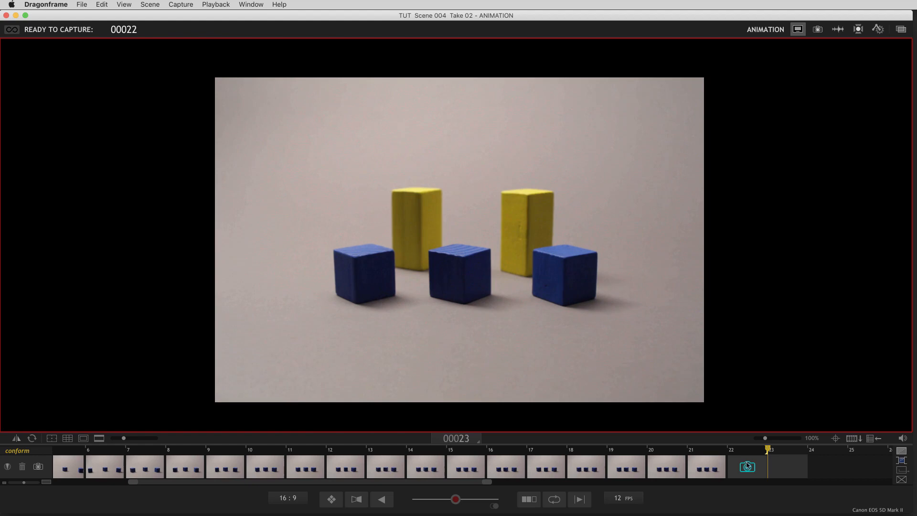
Insert two new yellow-block shots at frames 16 and 17 and view frame 16.
{"action": "left_click", "coordinate": [746, 466]}
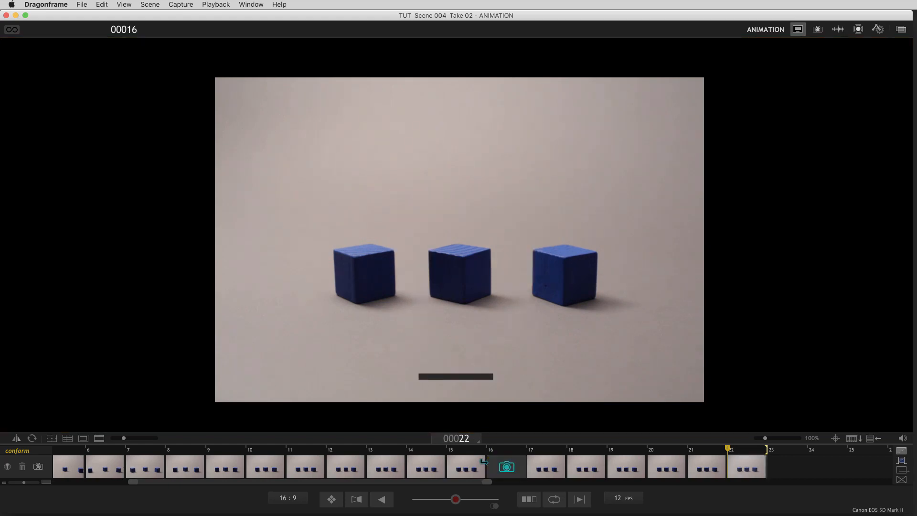
{"action": "left_click", "coordinate": [505, 466]}
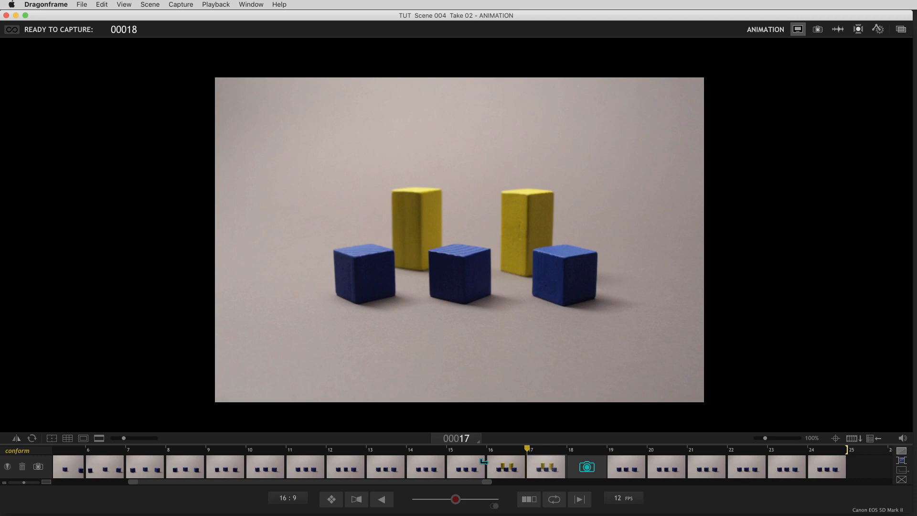
{"action": "left_click", "coordinate": [506, 466]}
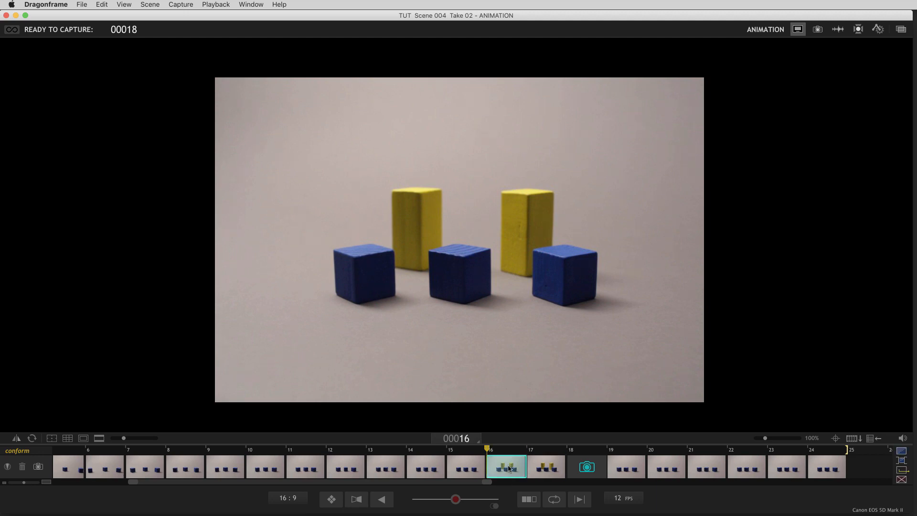
Delete the two yellow-block frames and return to live view at slot 16.
{"action": "key", "text": "Delete"}
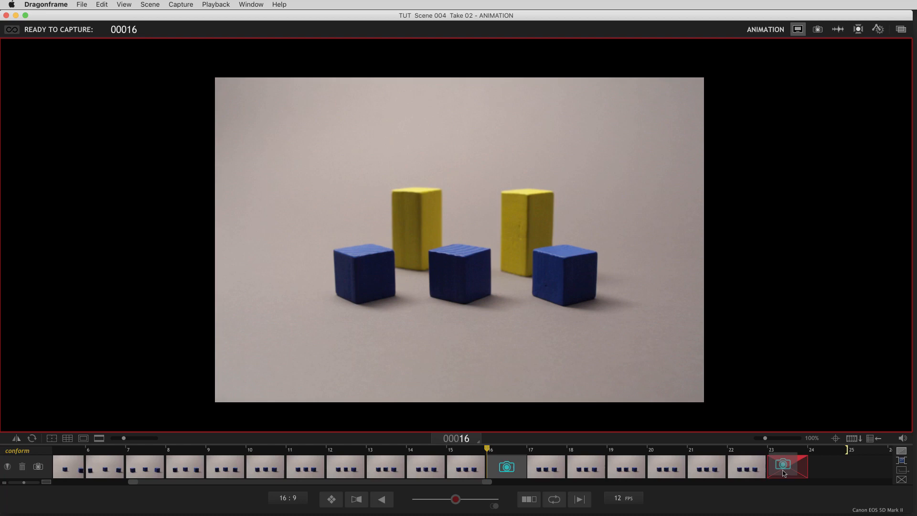
{"action": "left_click", "coordinate": [786, 466]}
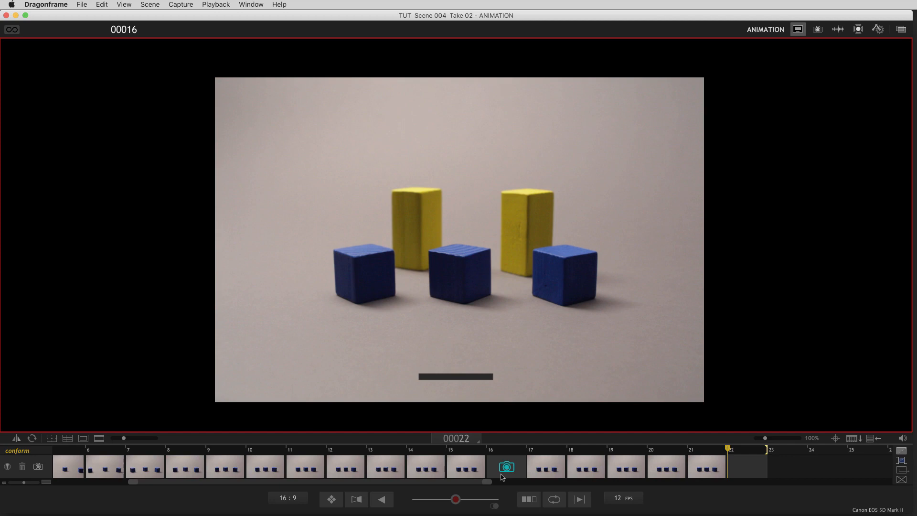
Capture the replacement frame 16 and review it in the viewer.
{"action": "left_click", "coordinate": [507, 467]}
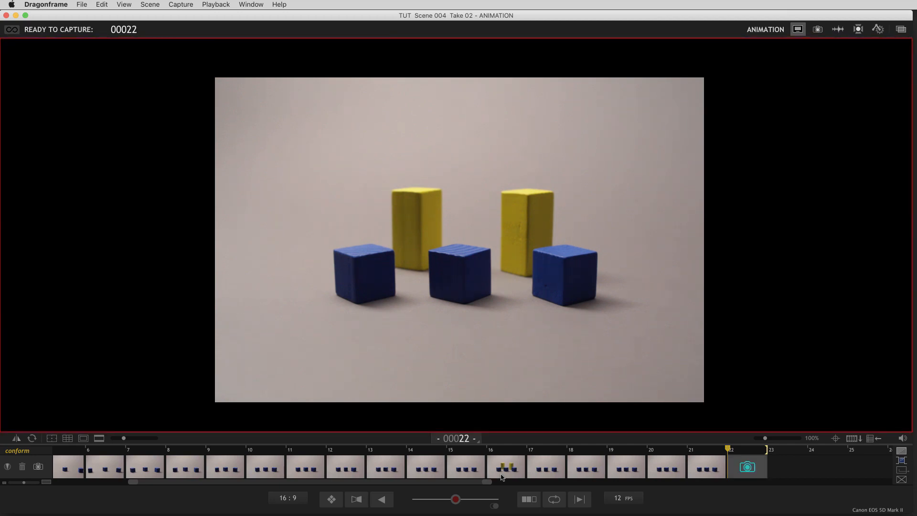
{"action": "left_click", "coordinate": [490, 467]}
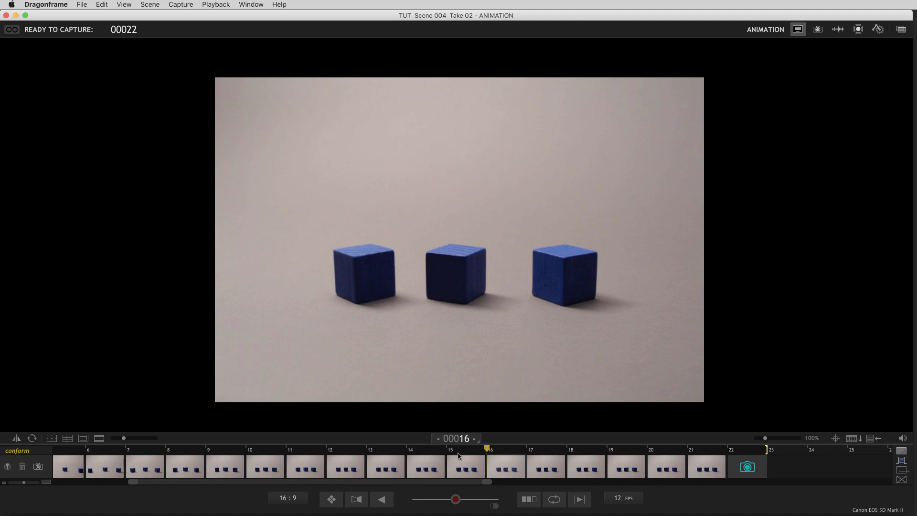
{"action": "mouse_move", "coordinate": [350, 468]}
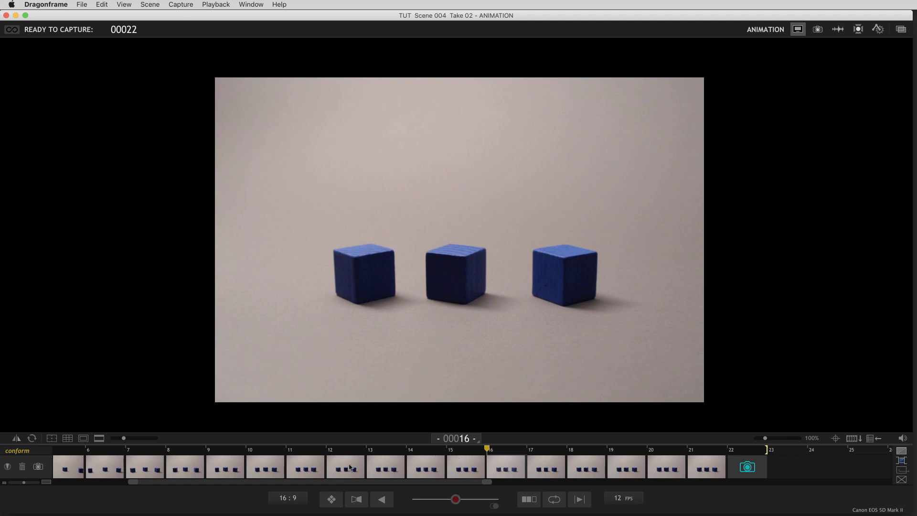
Select frames 12–15 and bring up their frame options for replacement.
{"action": "left_click_drag", "start_coordinate": [345, 466], "coordinate": [468, 466]}
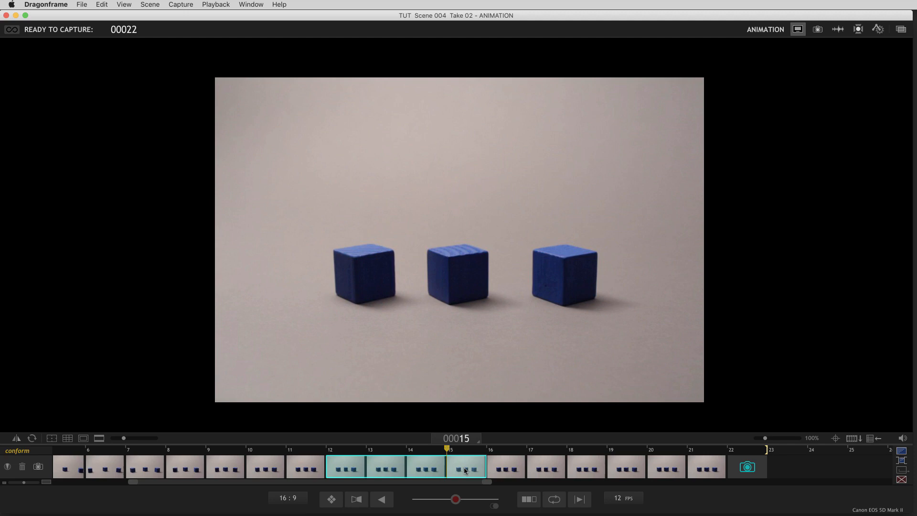
{"action": "right_click", "coordinate": [466, 466]}
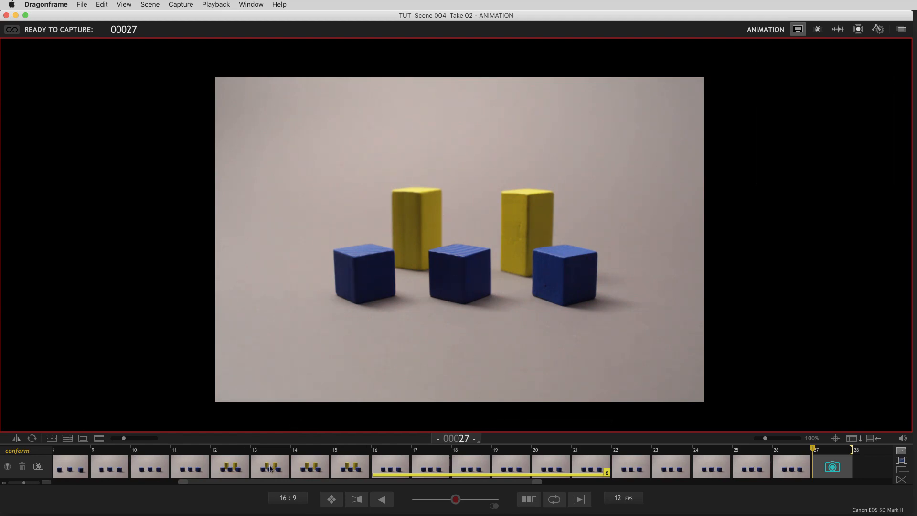
{"action": "mouse_move", "coordinate": [14, 453]}
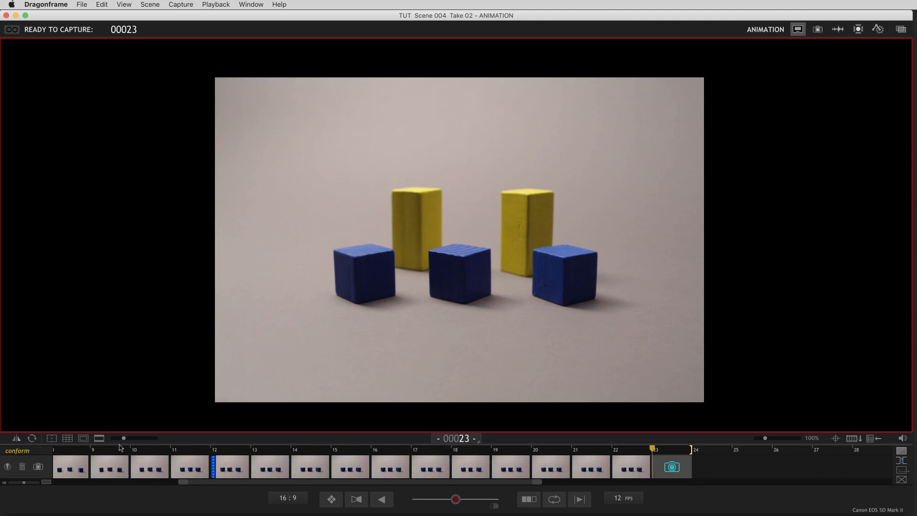
{"action": "mouse_move", "coordinate": [140, 450]}
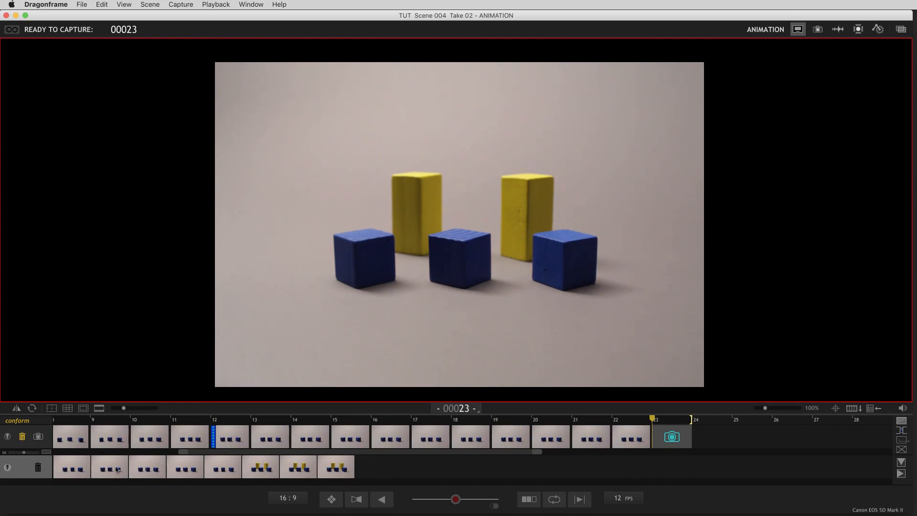
{"action": "mouse_move", "coordinate": [359, 463]}
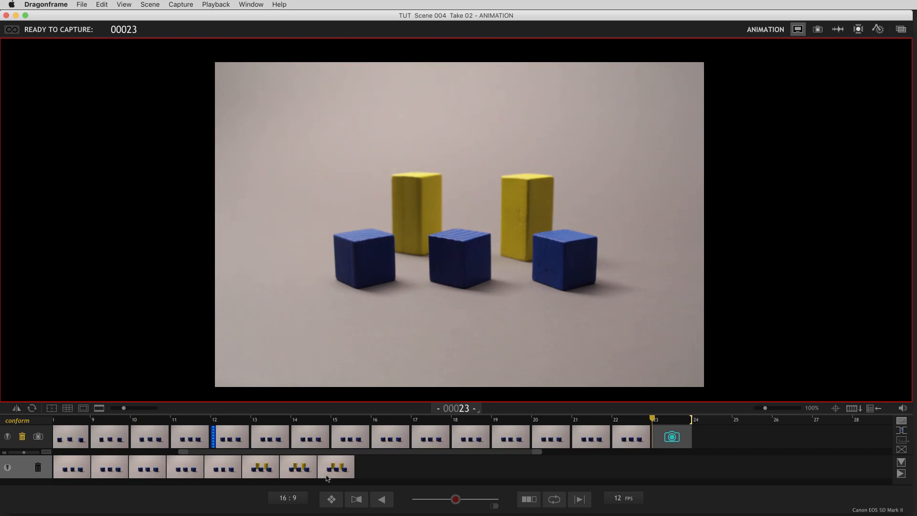
Restore the last yellow-block frame and a blue-cube frame from the delete bin.
{"action": "left_click", "coordinate": [335, 467]}
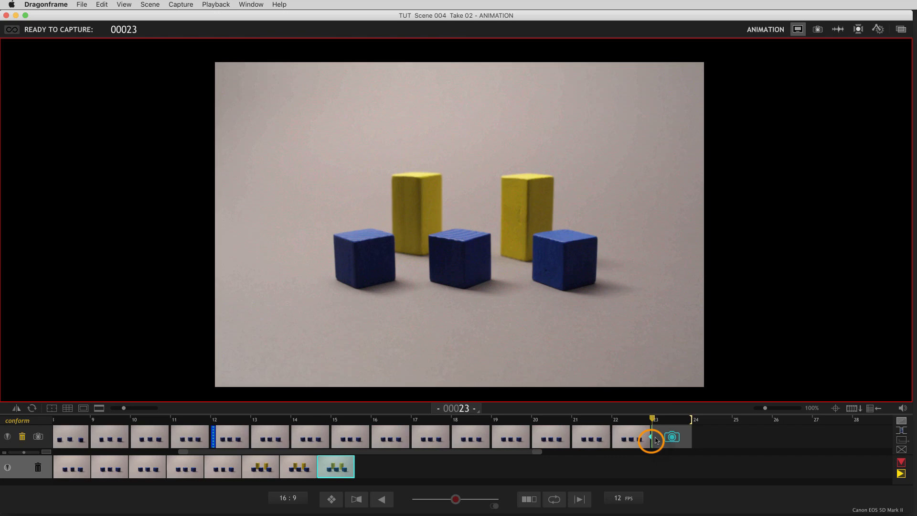
{"action": "mouse_move", "coordinate": [189, 477]}
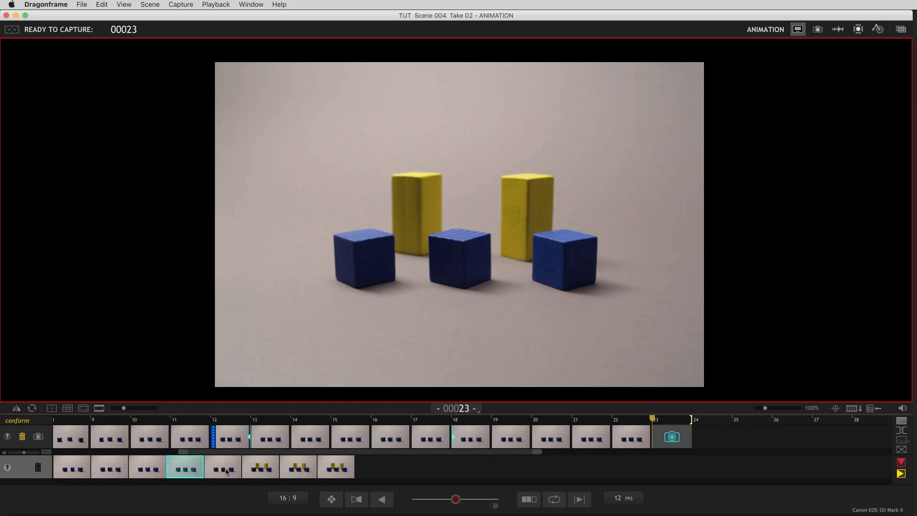
{"action": "left_click", "coordinate": [223, 436]}
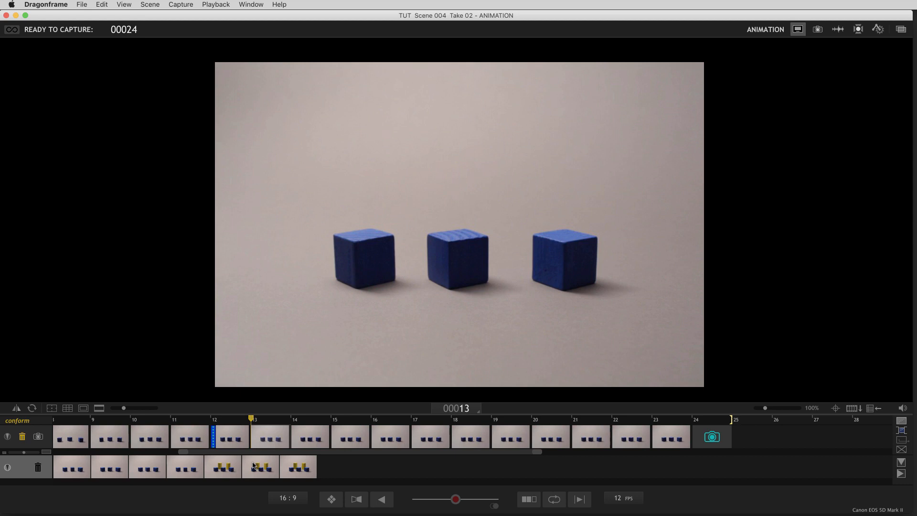
{"action": "mouse_move", "coordinate": [169, 464]}
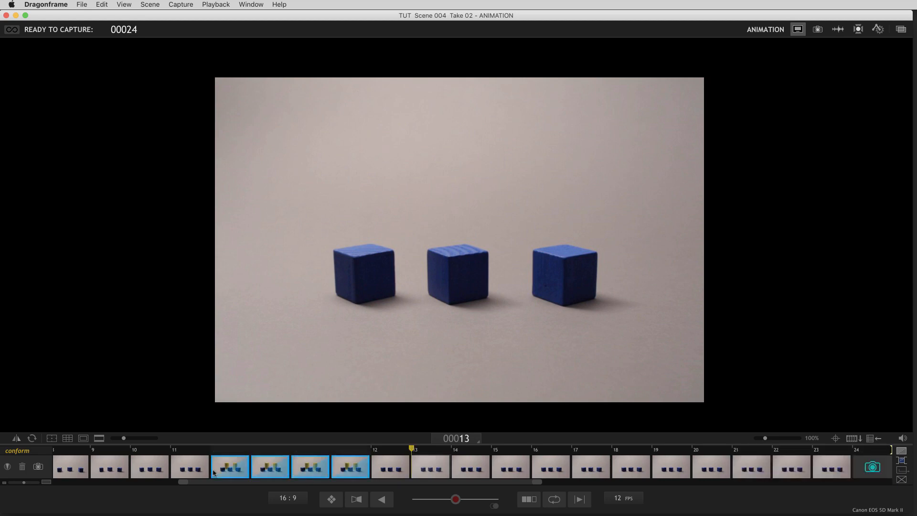
Unhide the hidden yellow-block frames so they return as frames 12–15.
{"action": "left_click", "coordinate": [229, 467]}
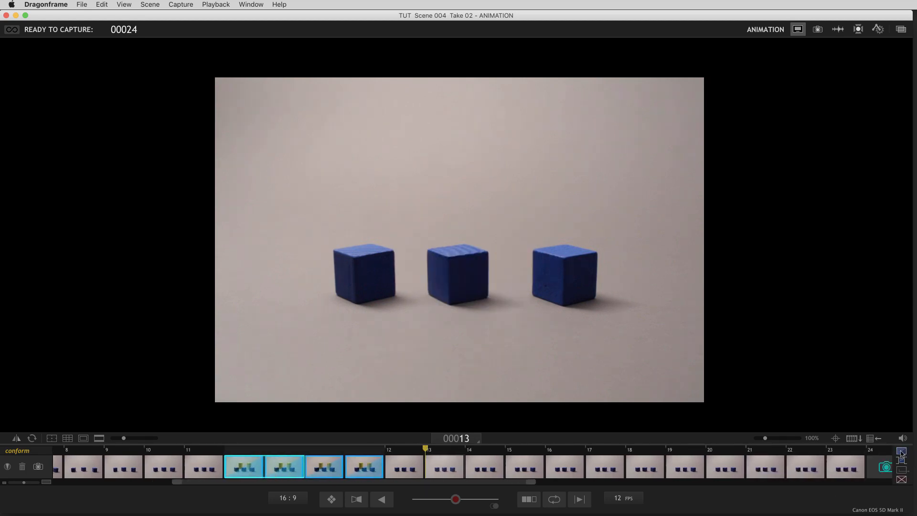
{"action": "left_click", "coordinate": [885, 466]}
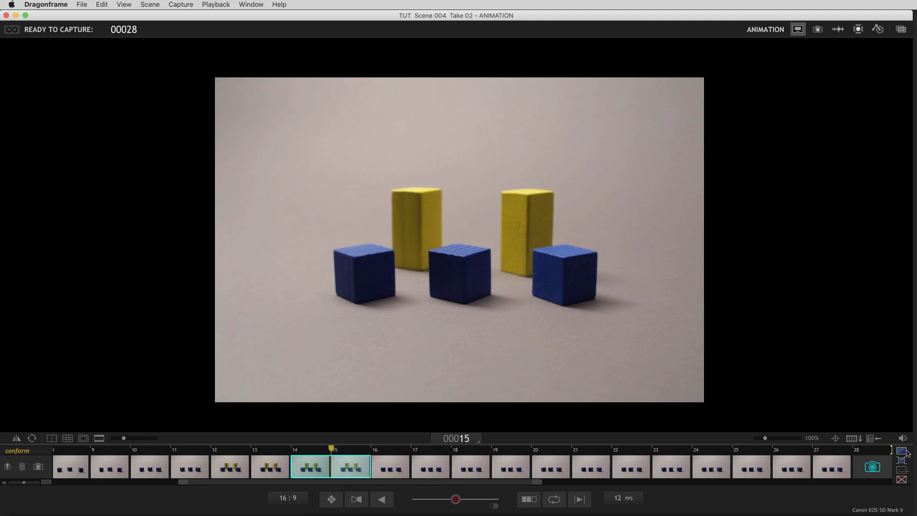
{"action": "mouse_move", "coordinate": [694, 505]}
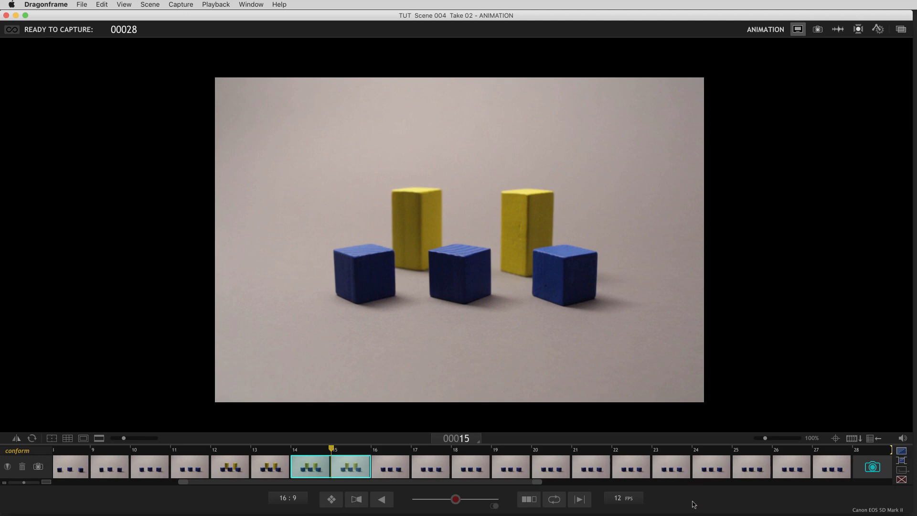